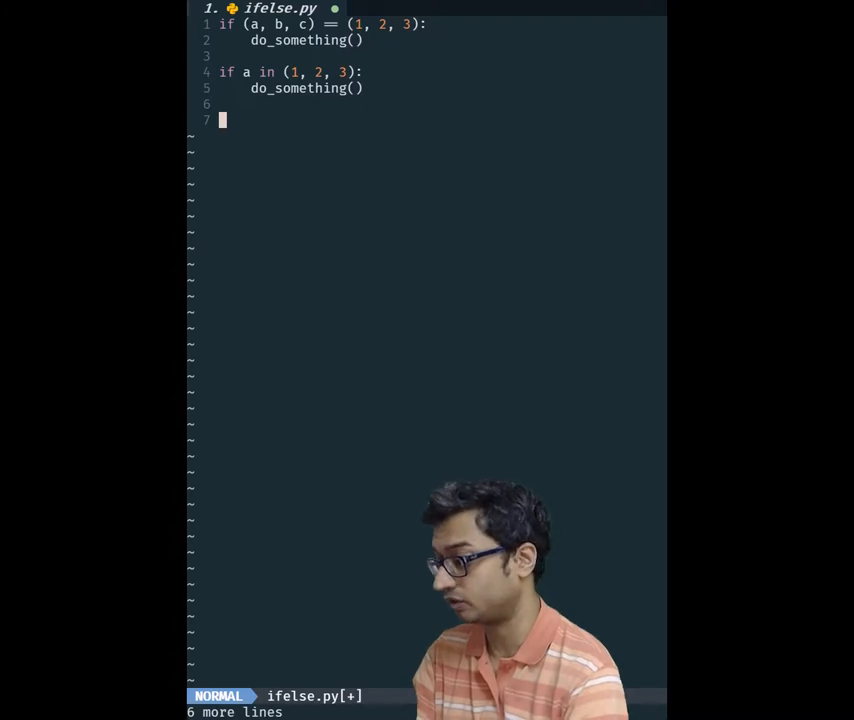
Highlight the 'if a in (1, 2, 3)' membership example, then clear the selection.
key(V)
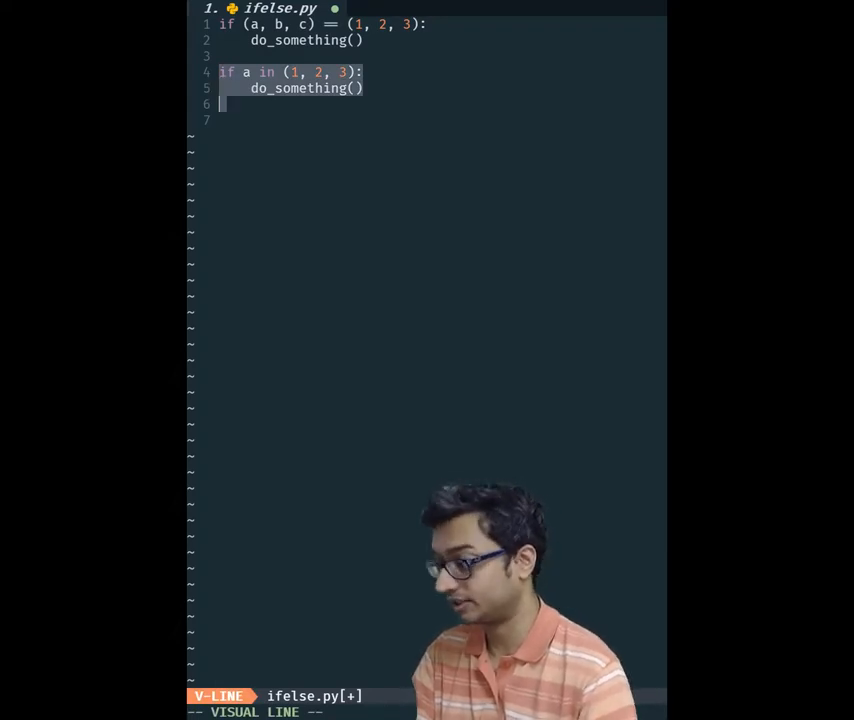
key(Escape)
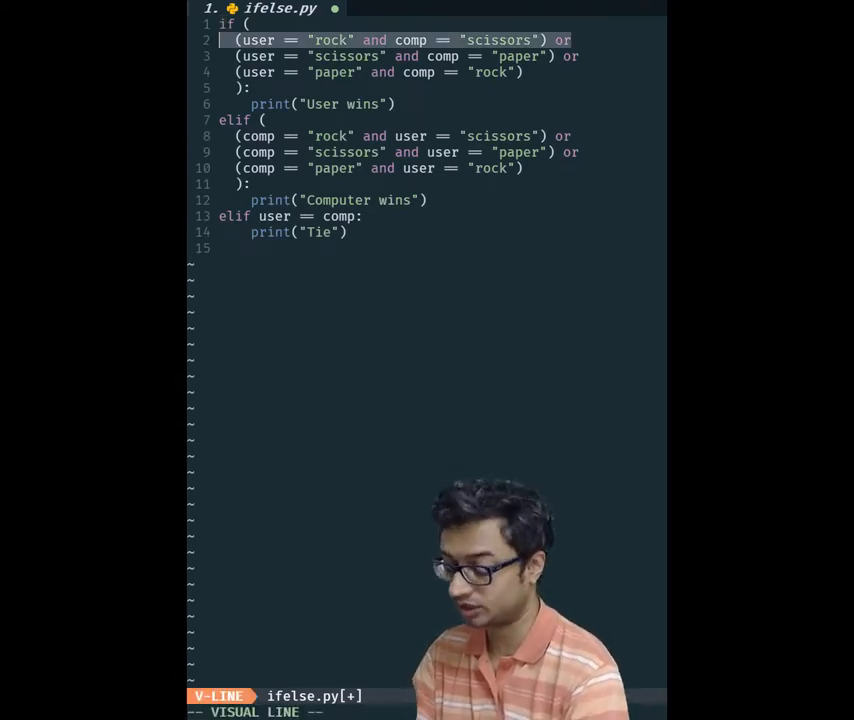
Highlight the three computer-wins conditions after clearing the user-wins selection.
key(Escape)
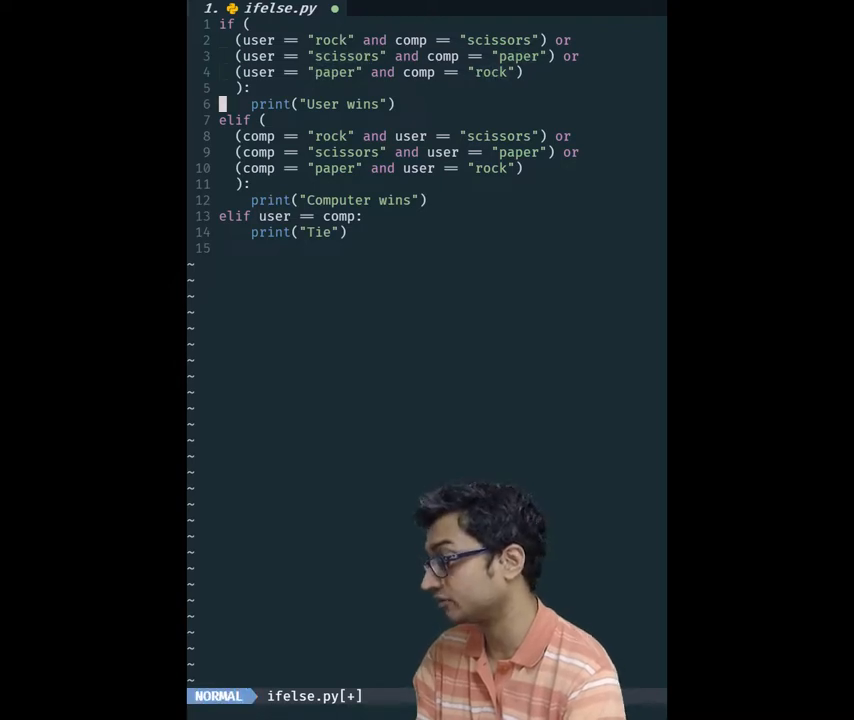
key(V)
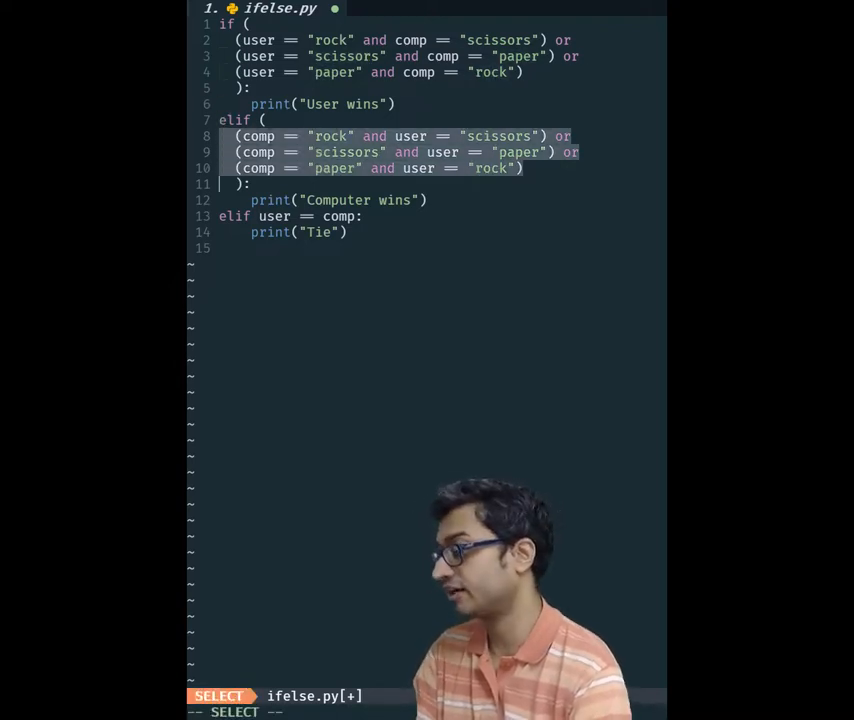
key(Escape)
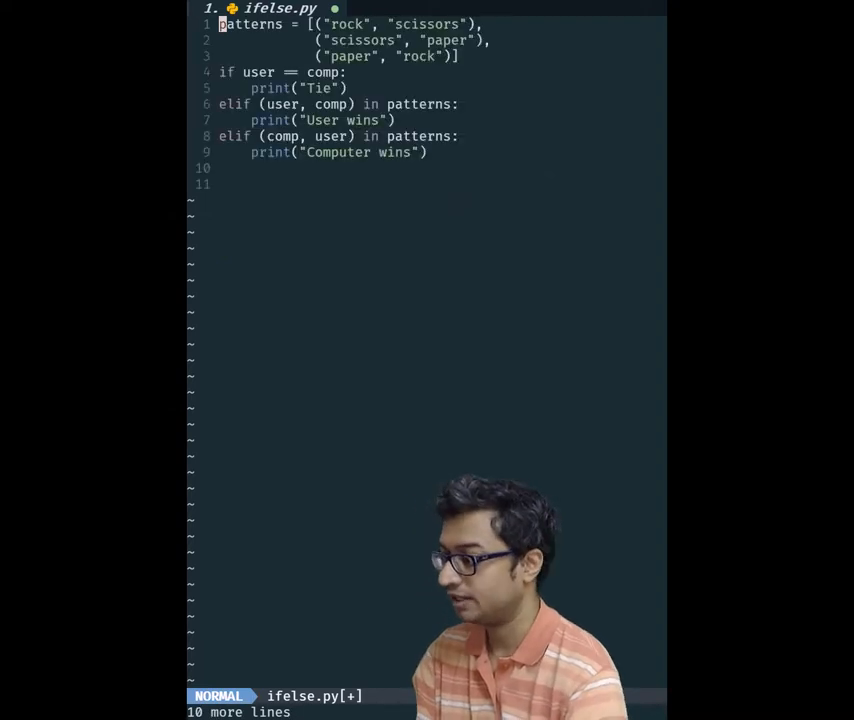
Highlight the winning-patterns list, then the user-wins 'in' membership check.
key(V)
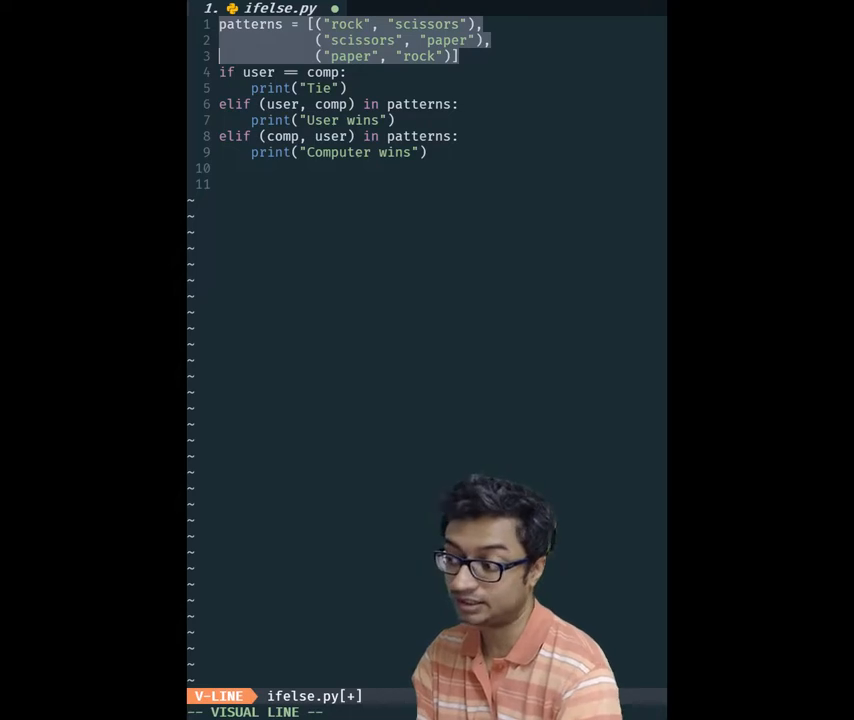
key(Escape)
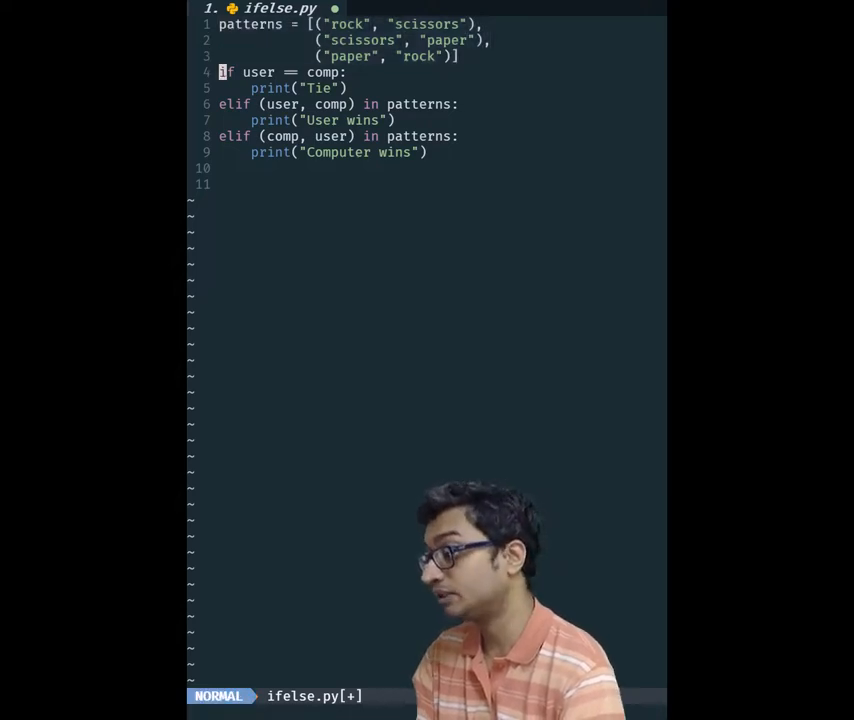
key(V)
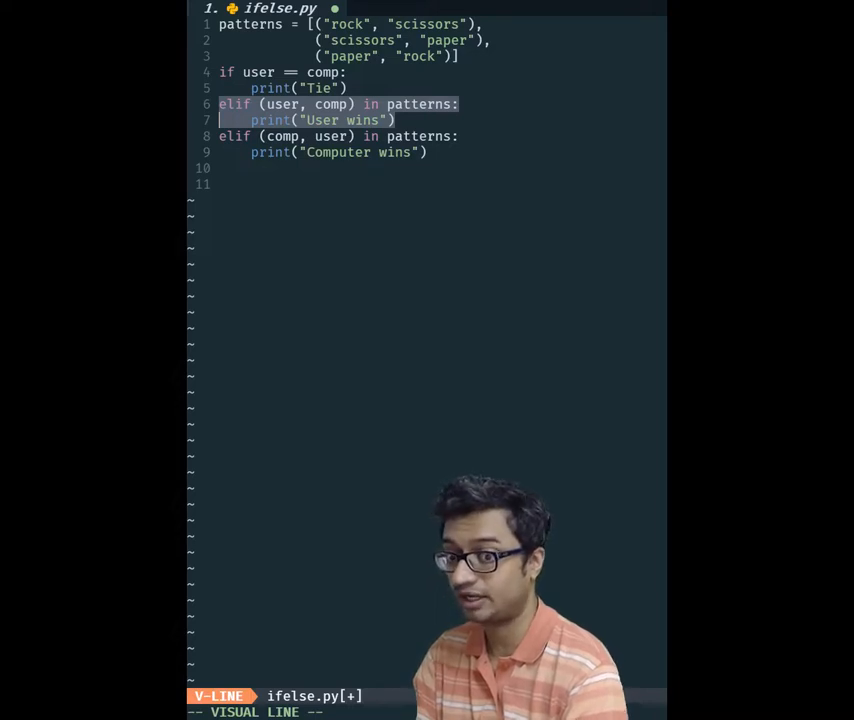
key(Escape)
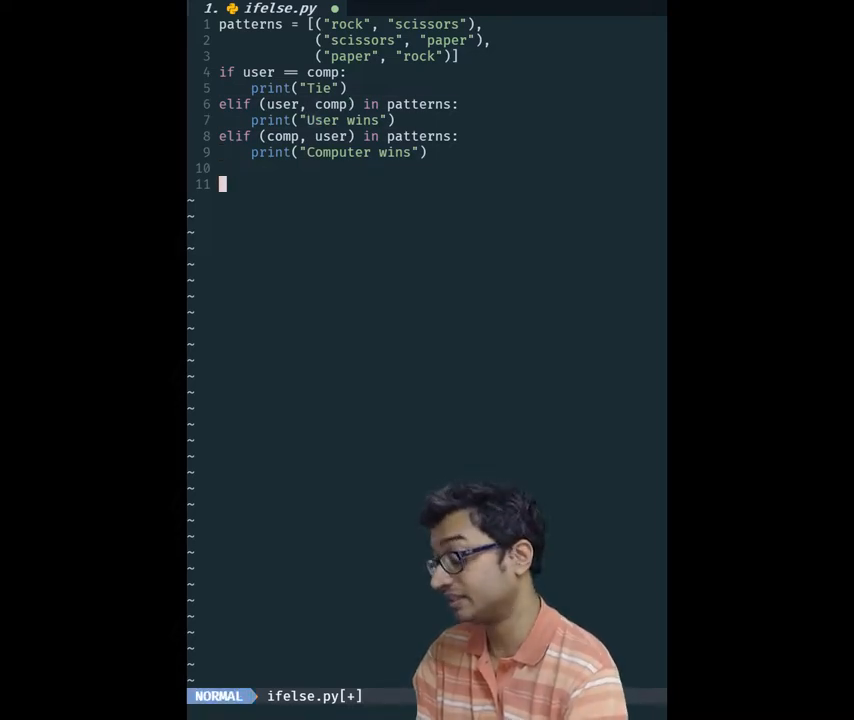